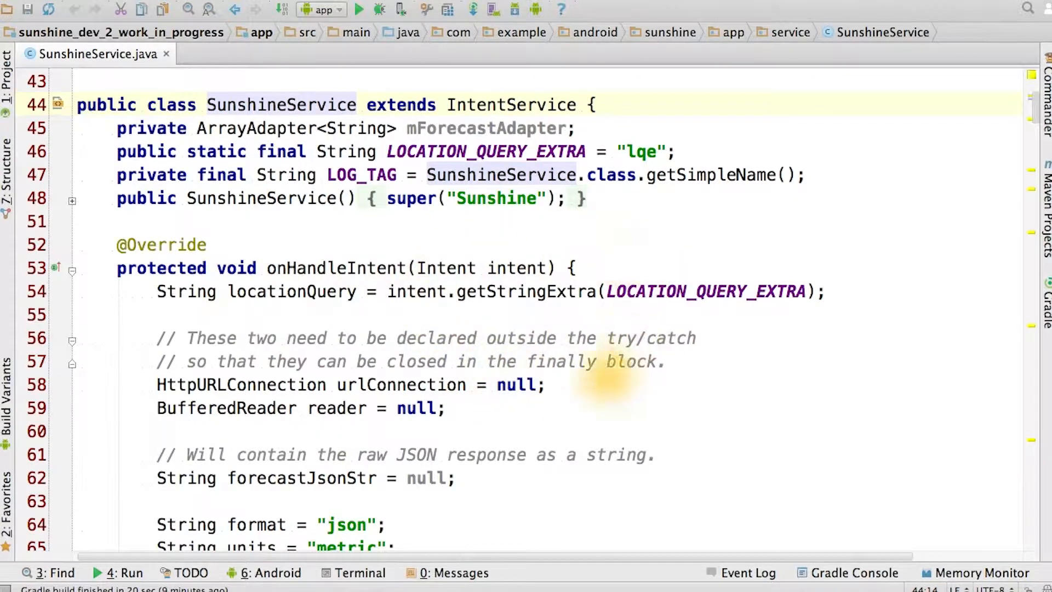
pyautogui.moveTo(490, 416)
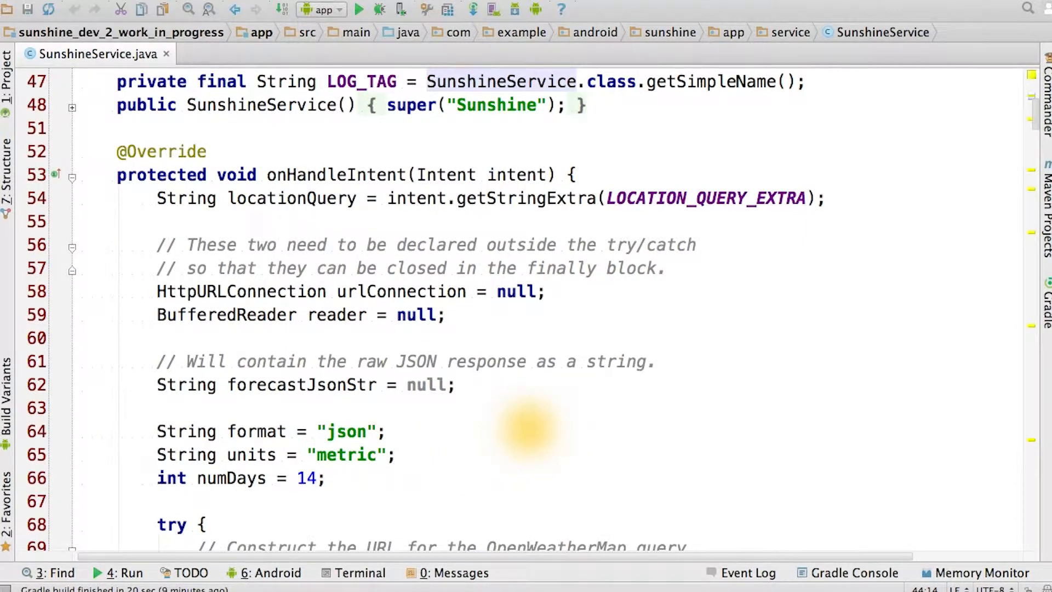
pyautogui.moveTo(516, 376)
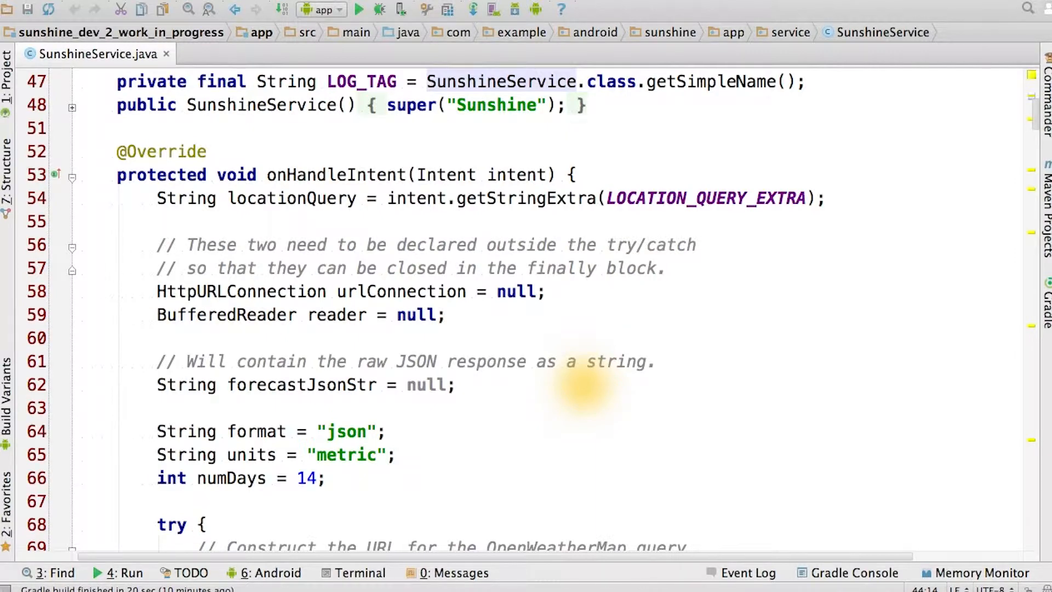
# Switch from SunshineService.java to ForecastFragment.java to view its updateWeather() method
pyautogui.click(262, 54)
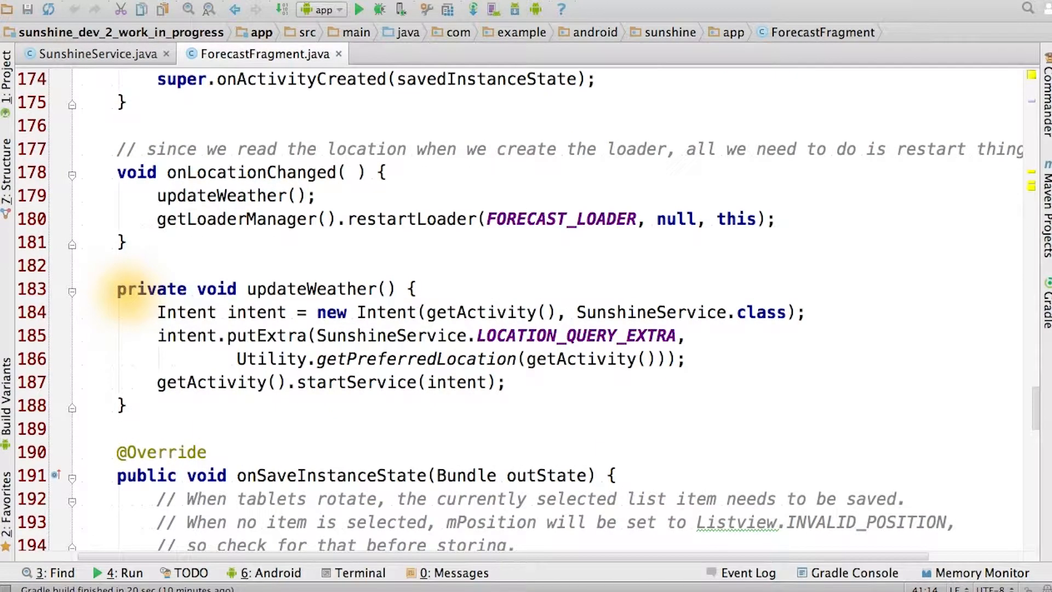